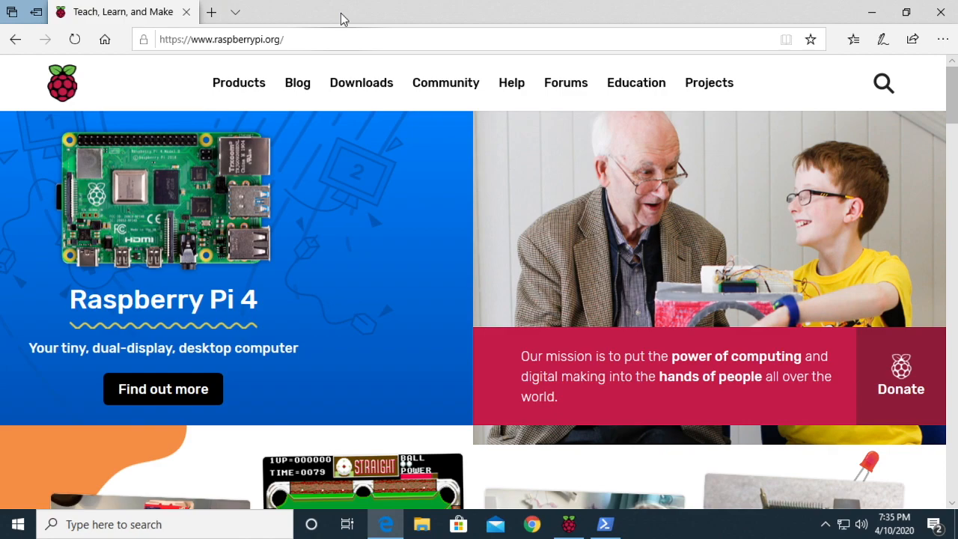
mouse_move(479, 29)
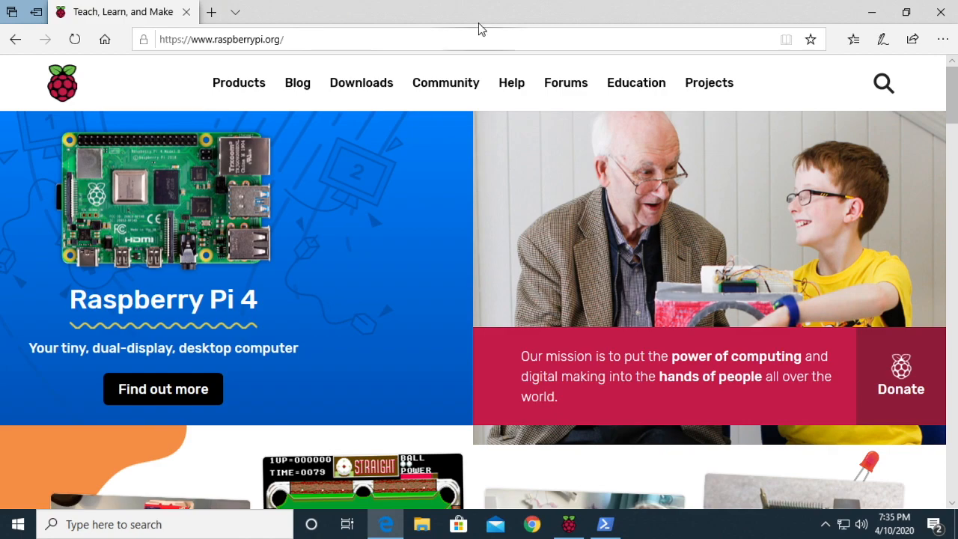
mouse_move(473, 27)
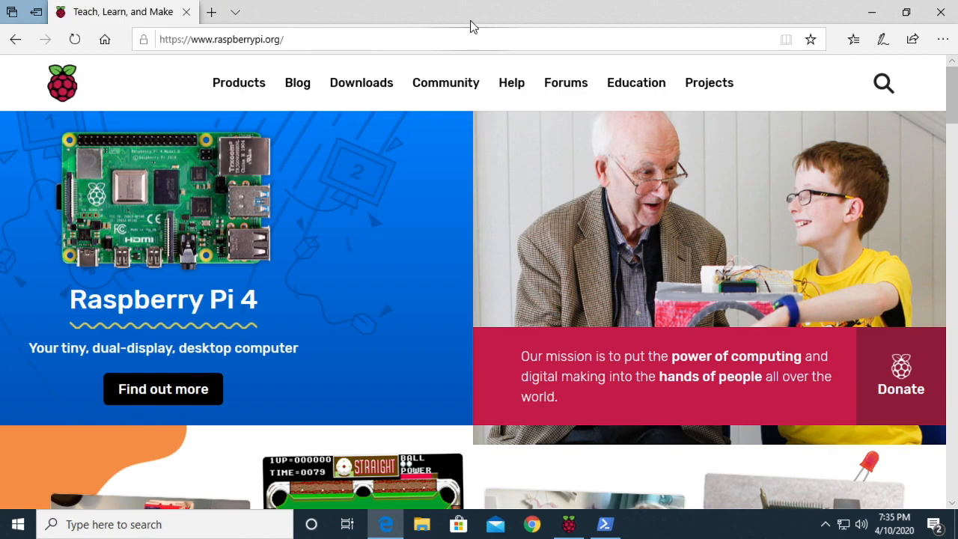
Browse raspberrypi.org Downloads to the Raspbian Buster images, then launch Raspberry Pi Imager.
click(361, 82)
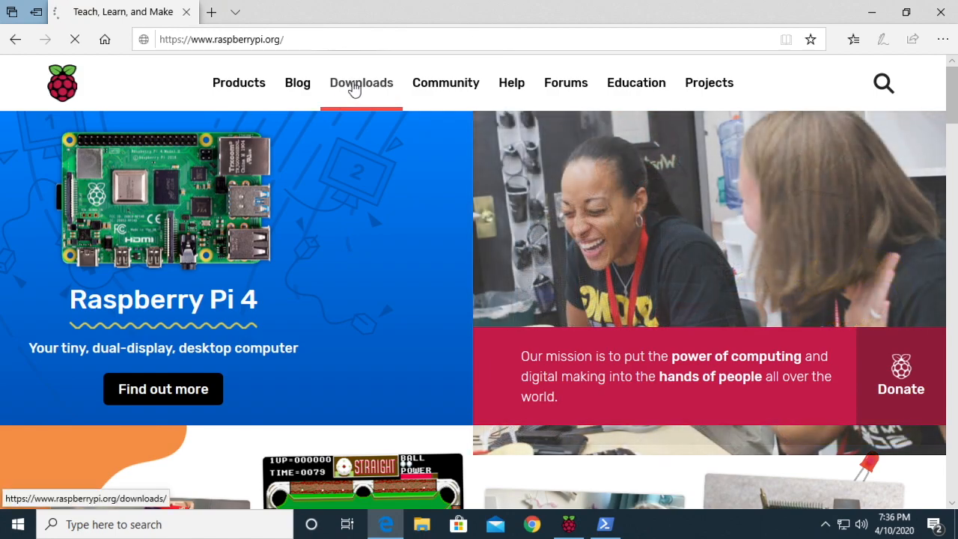
click(361, 82)
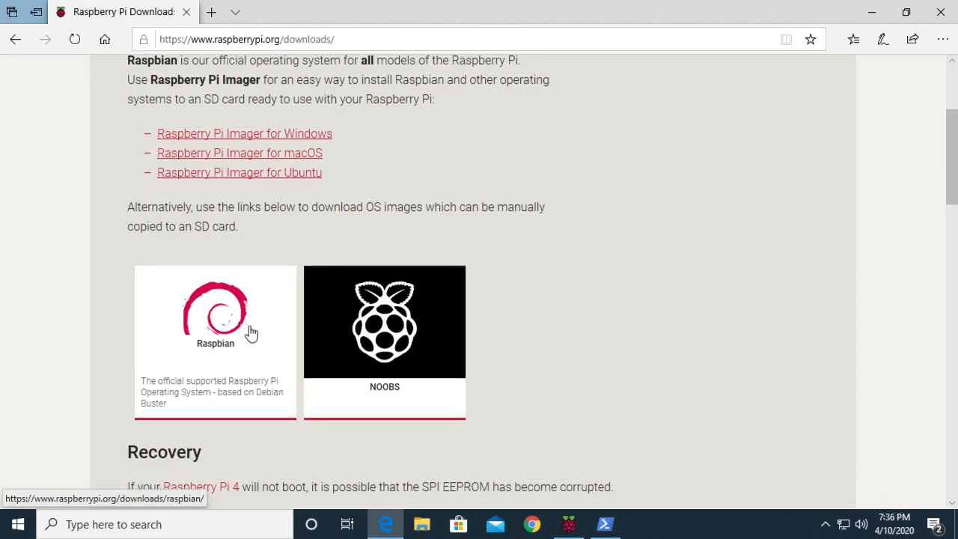
click(215, 321)
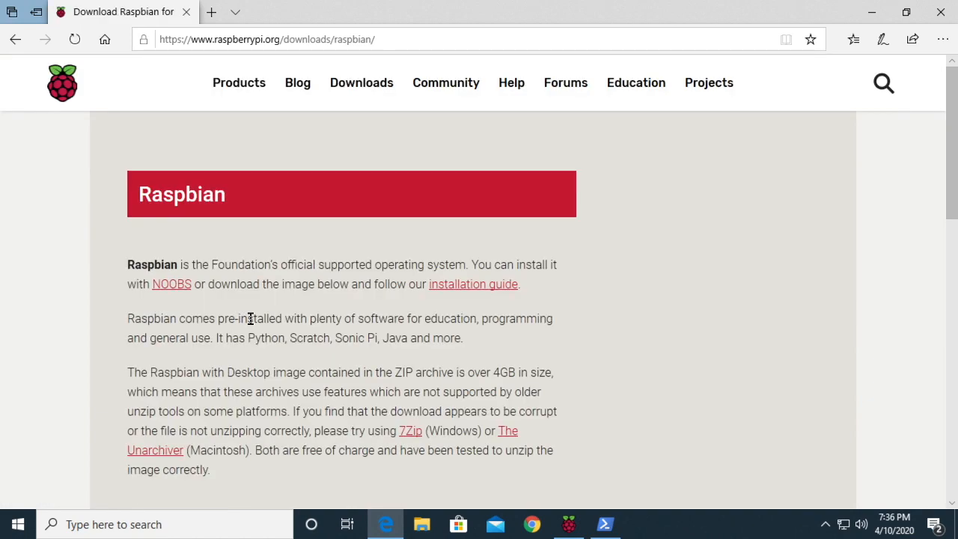
scroll(down, 3)
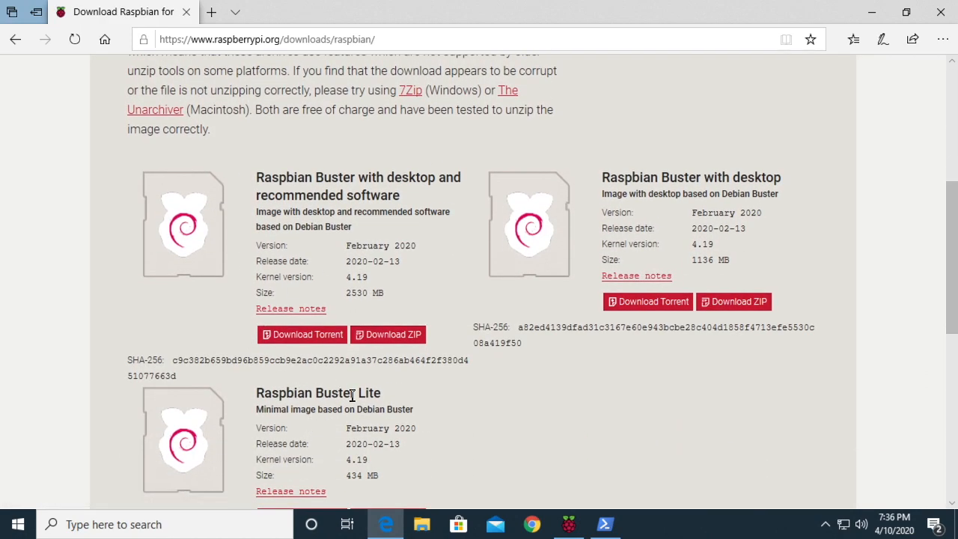
mouse_move(382, 407)
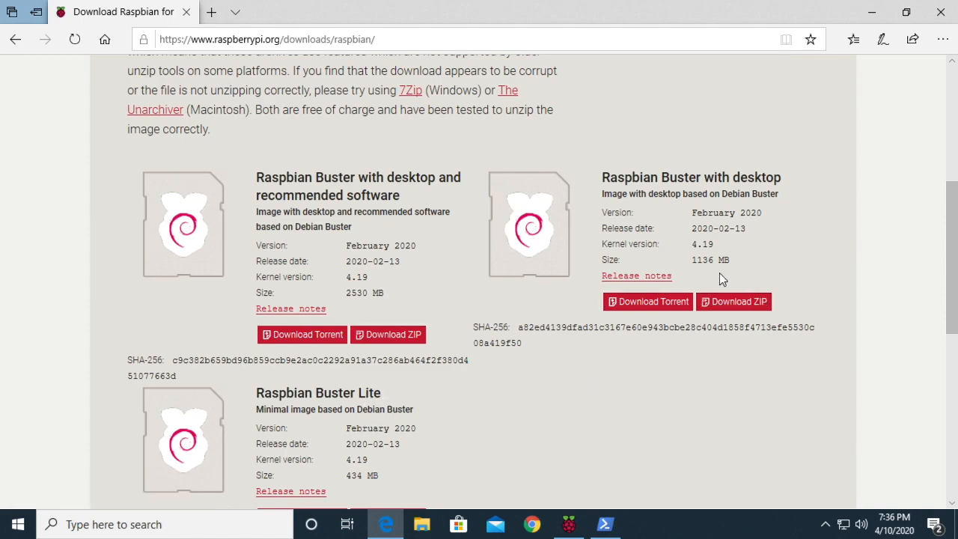
click(569, 524)
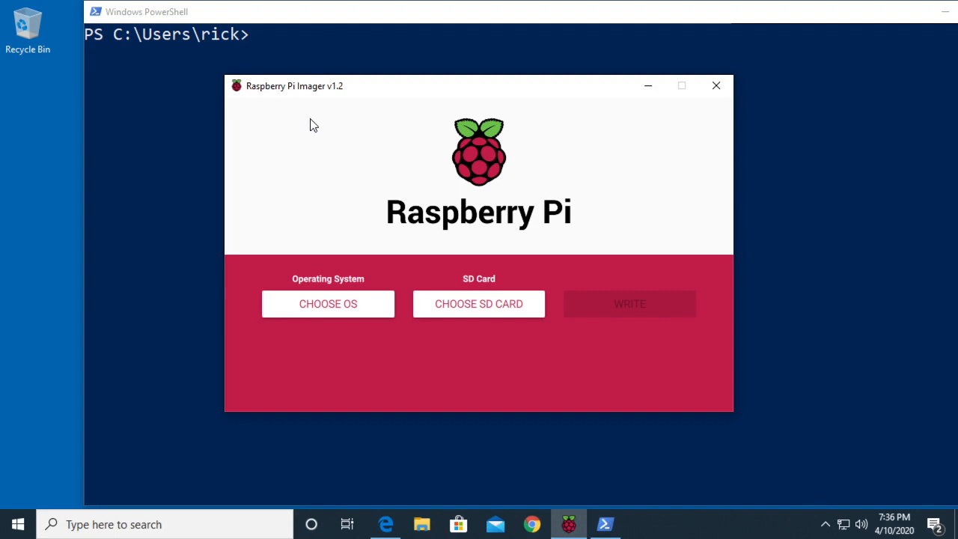
Write the 2020-02-13 Raspbian Buster Lite zip to the 32 GB Transcend SD card.
click(327, 303)
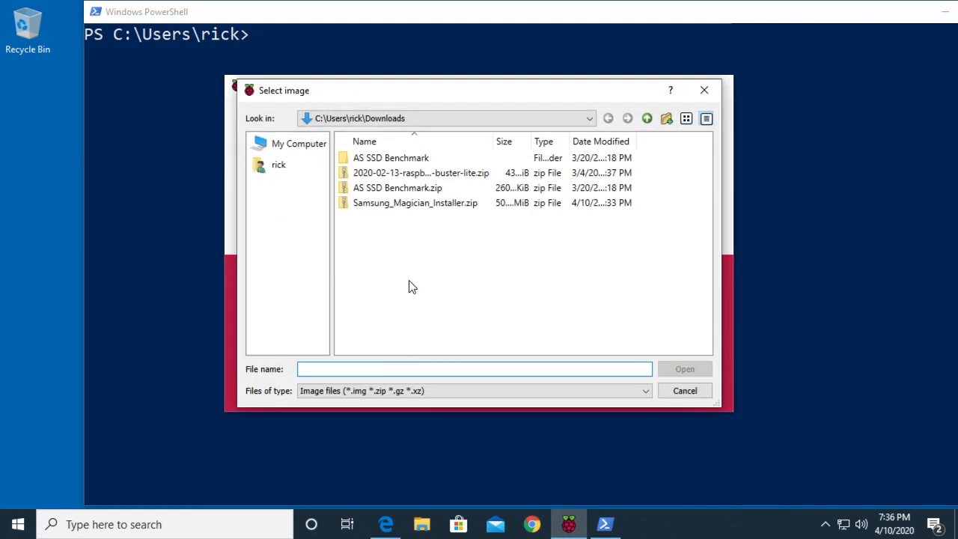
click(420, 172)
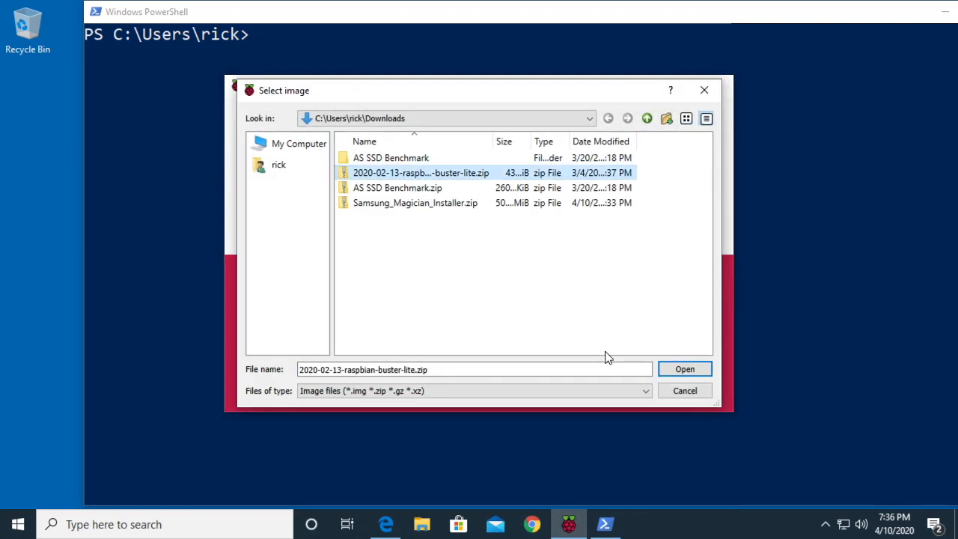
click(684, 369)
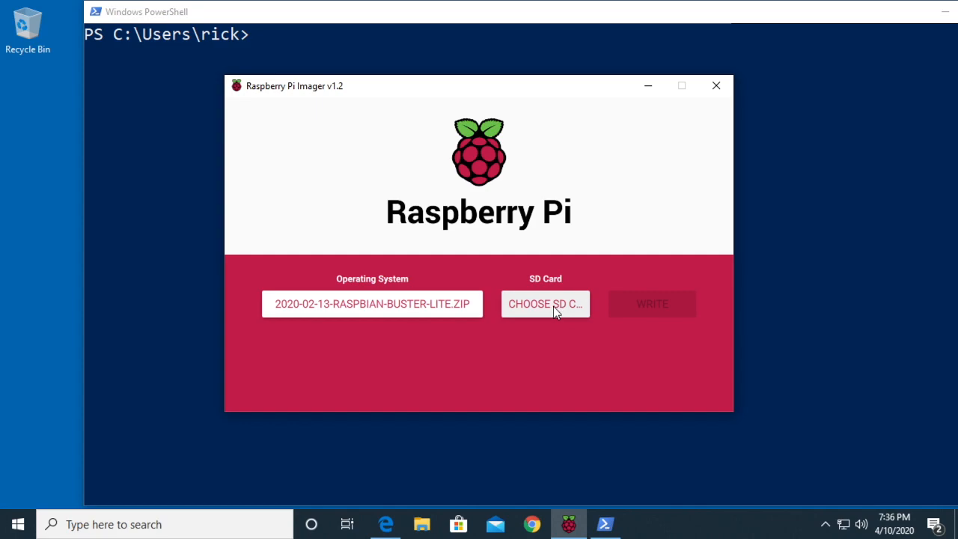
click(545, 303)
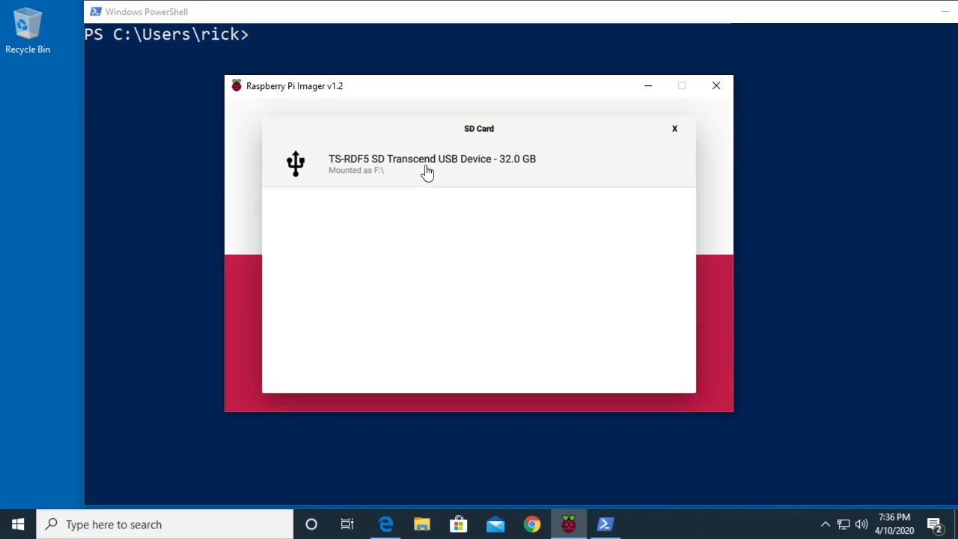
click(431, 164)
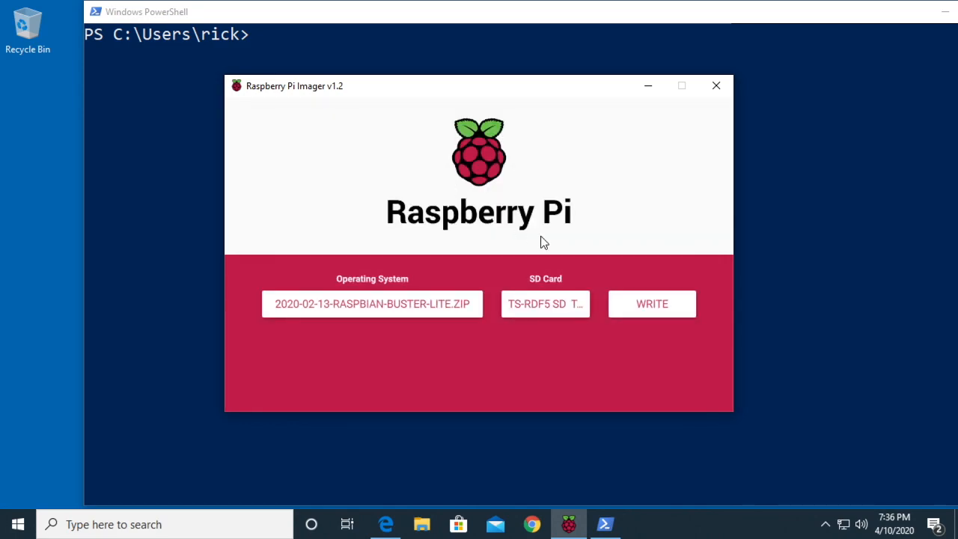
click(651, 303)
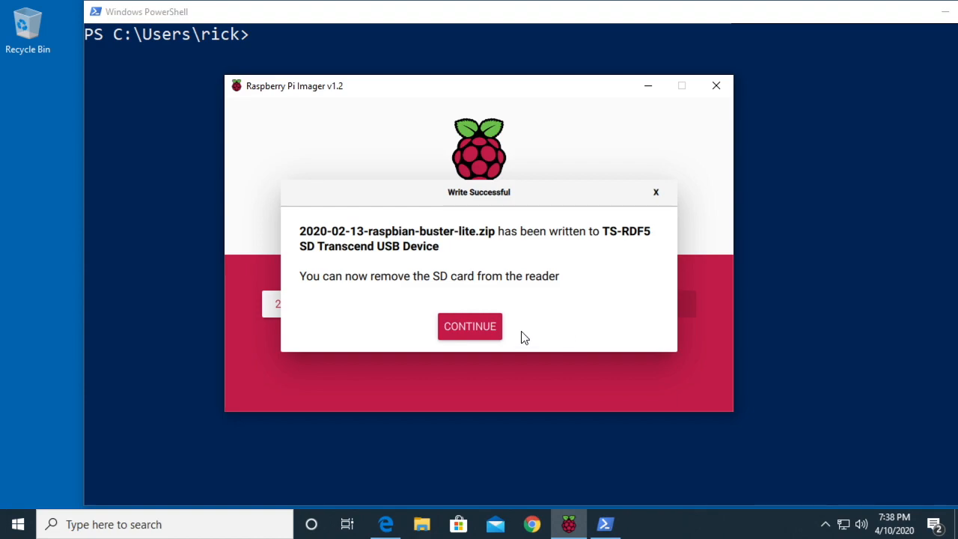
click(470, 326)
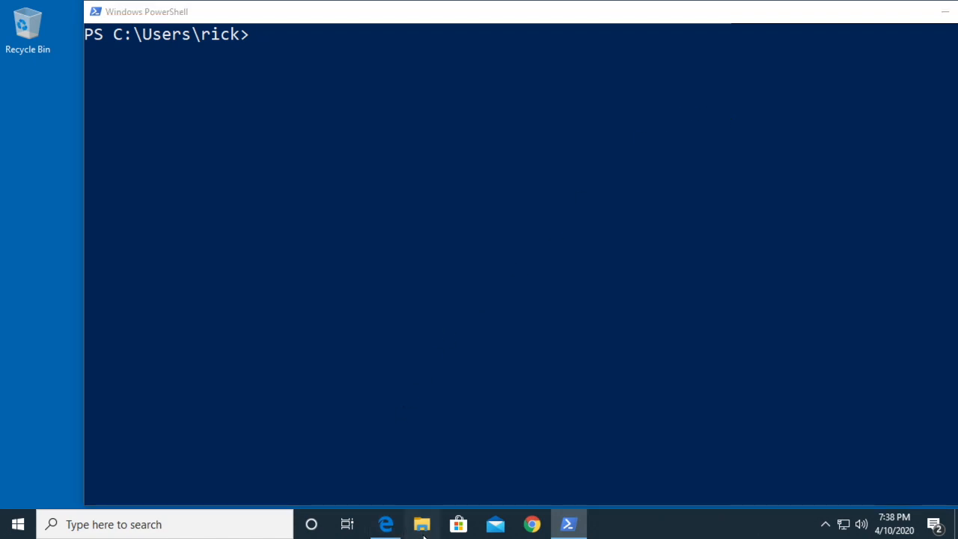
Create an empty ssh file on the boot (F:) drive, then eject the SD card.
click(421, 524)
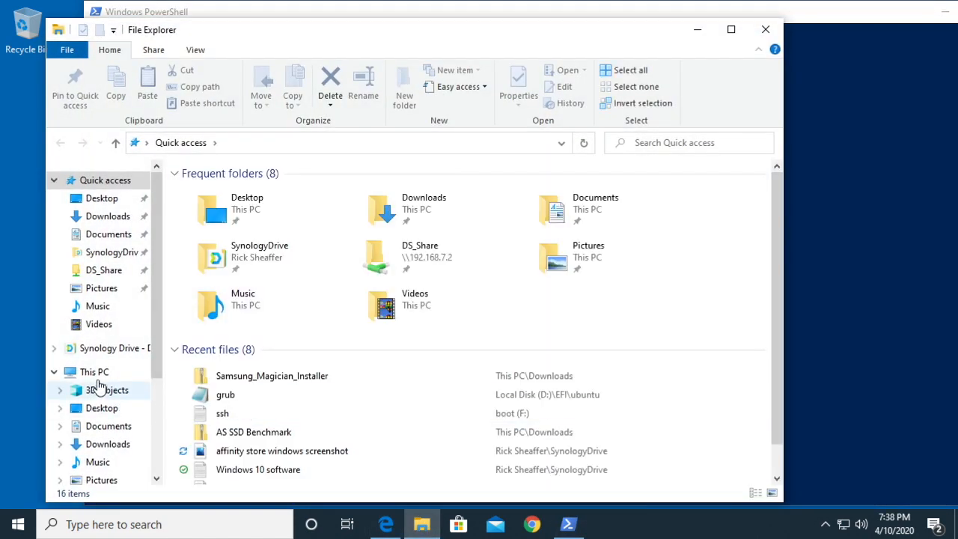
click(94, 372)
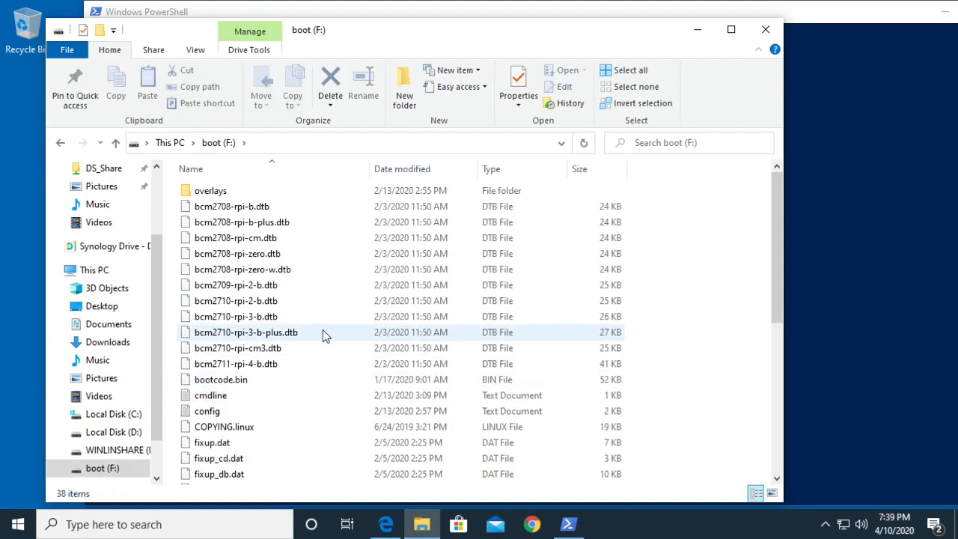
right_click(326, 335)
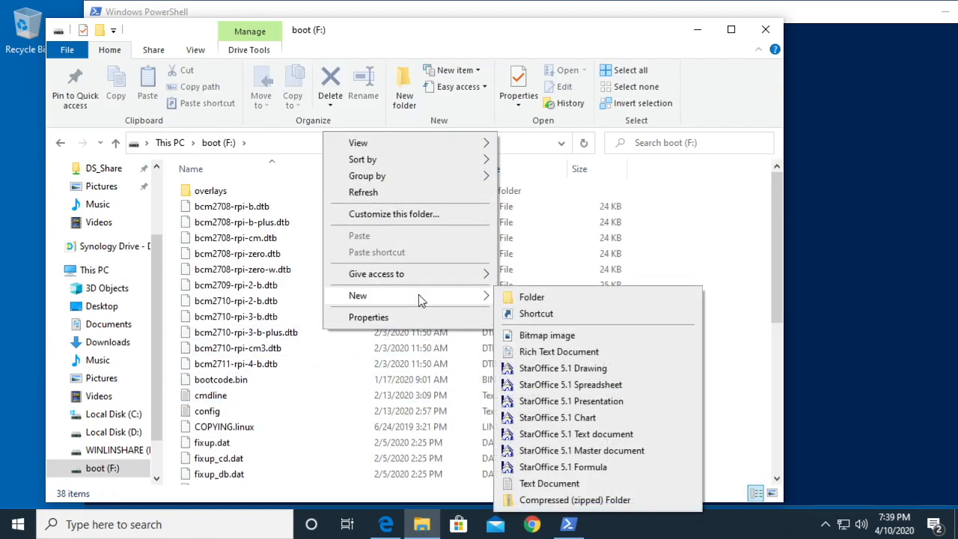
click(549, 482)
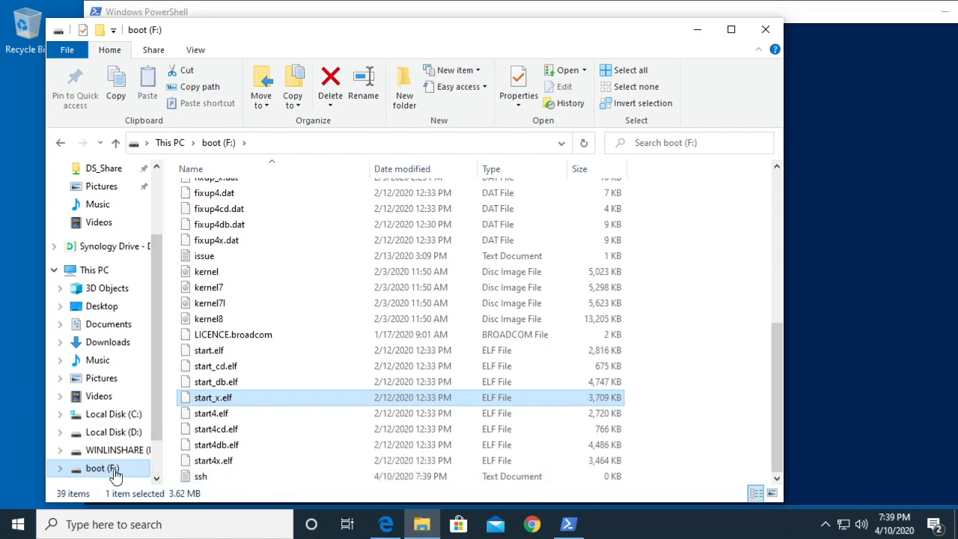
right_click(96, 468)
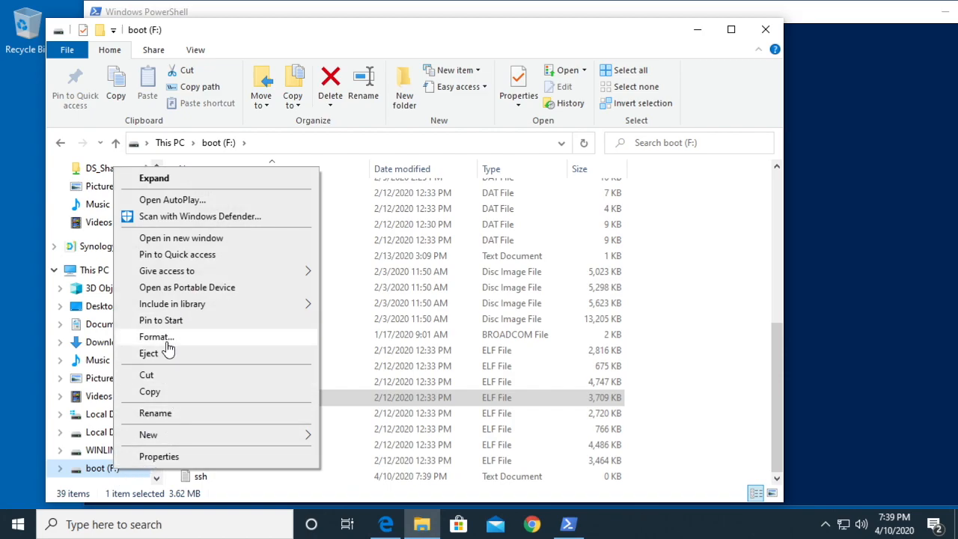
click(149, 353)
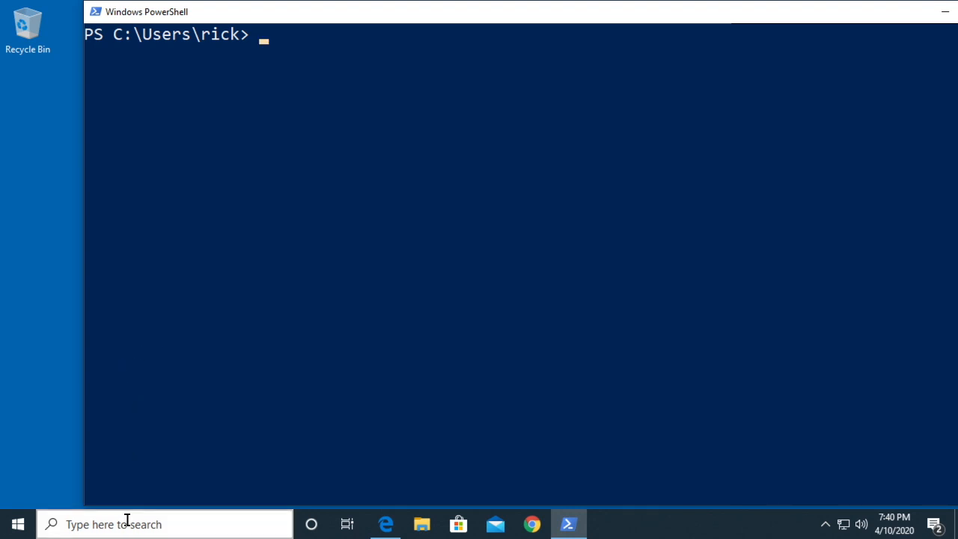
Launch PowerShell, ping raspberrypi.local until four replies arrive, then clear the console.
click(163, 523)
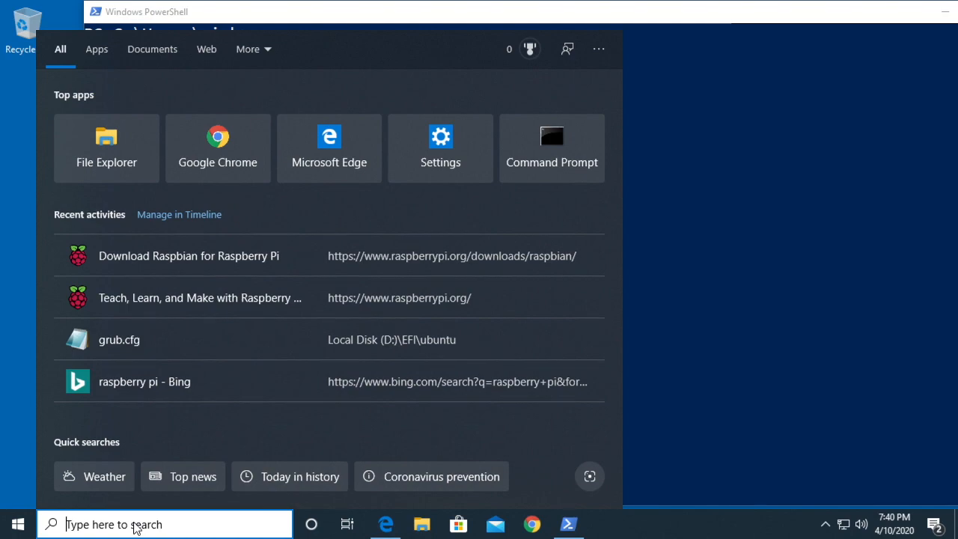
text(power)
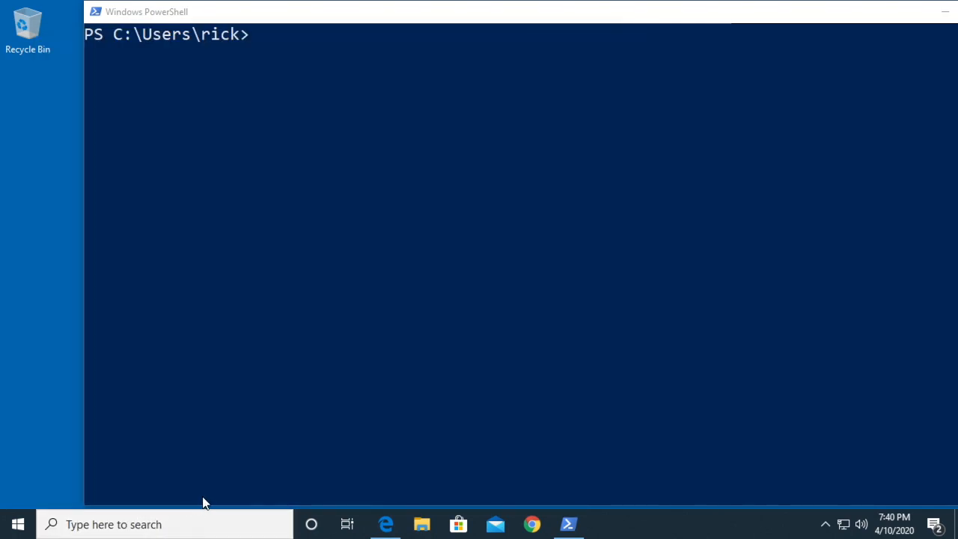
mouse_move(272, 381)
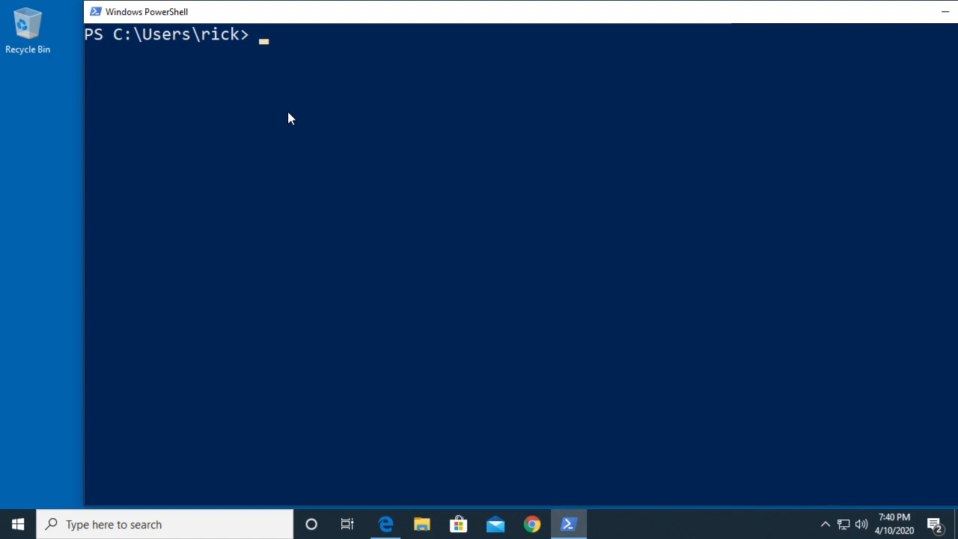
text(p)
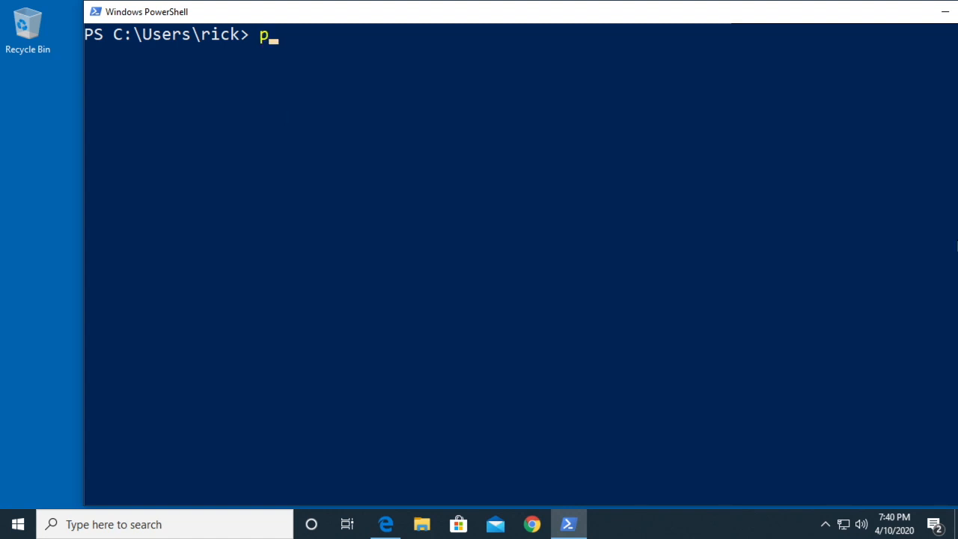
text(ing raspberry)
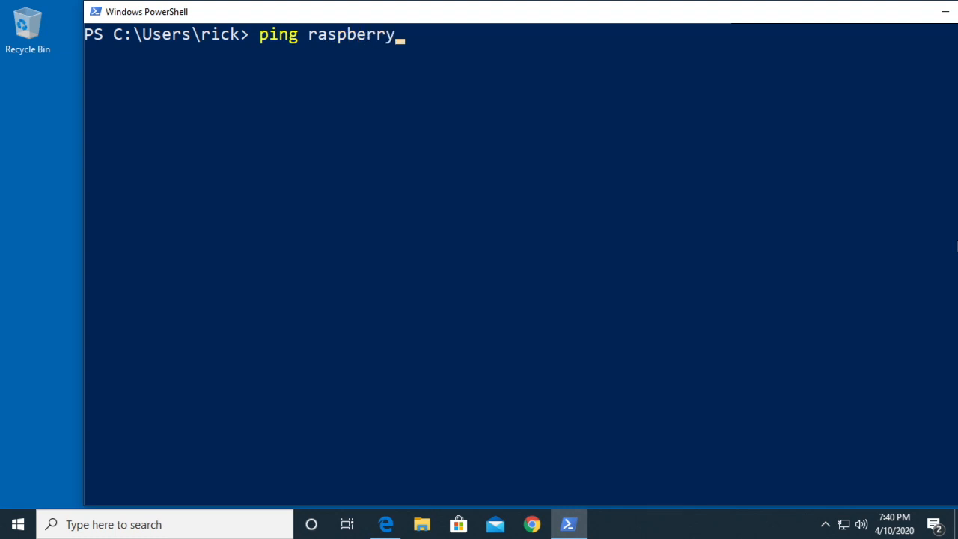
text(pi.local)
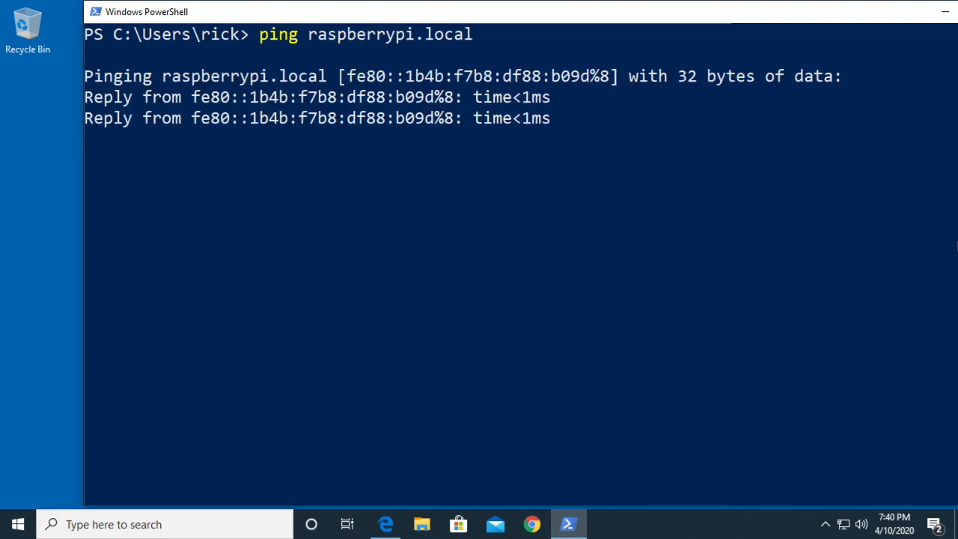
key(ctrl+c)
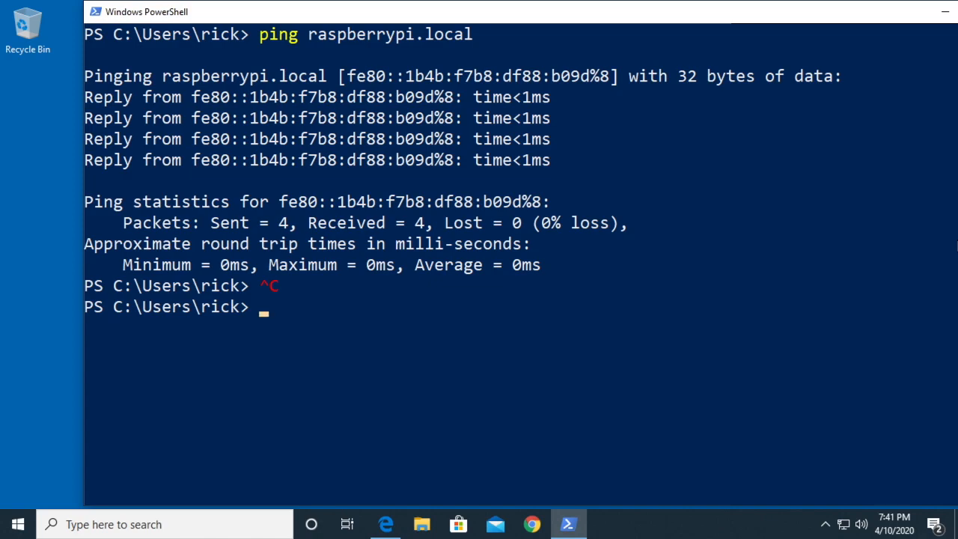
text(cle)
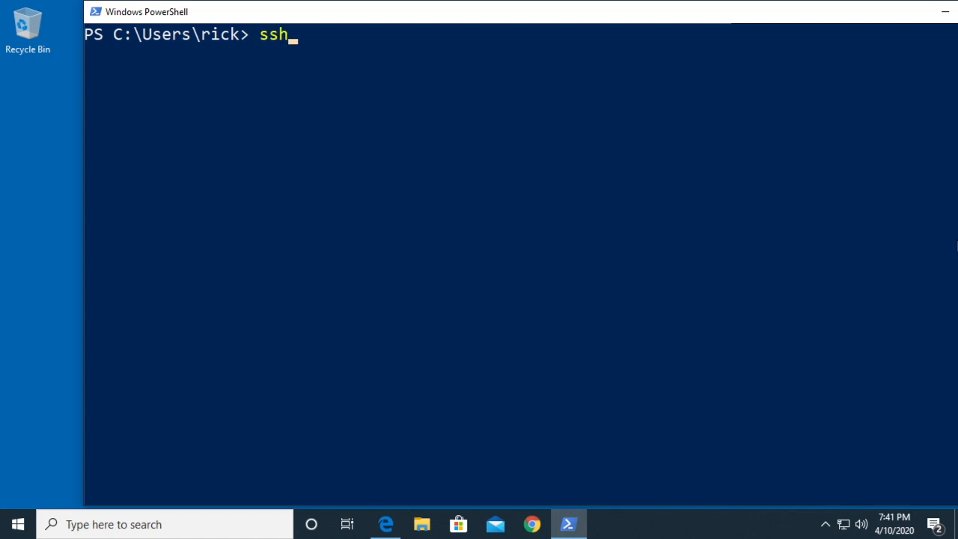
text(pi@)
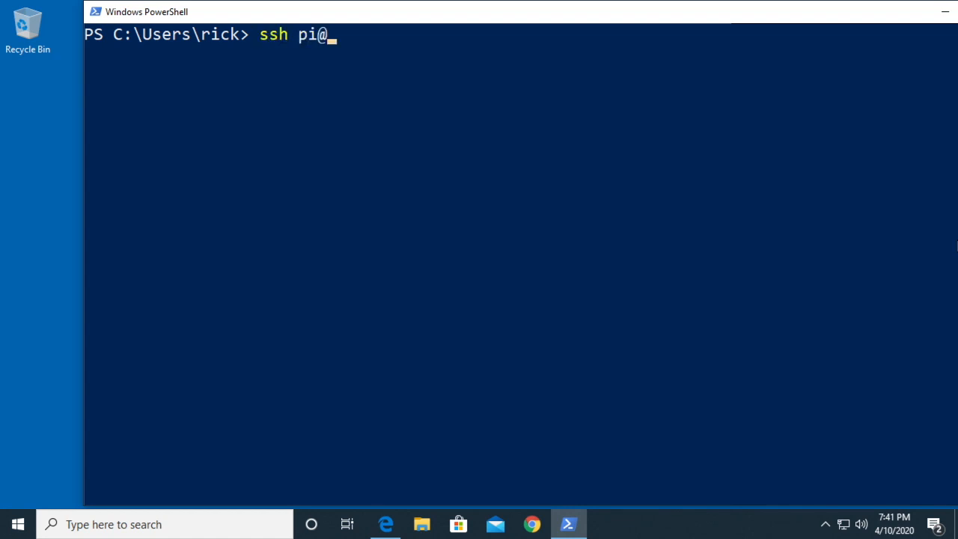
text(raspberry.)
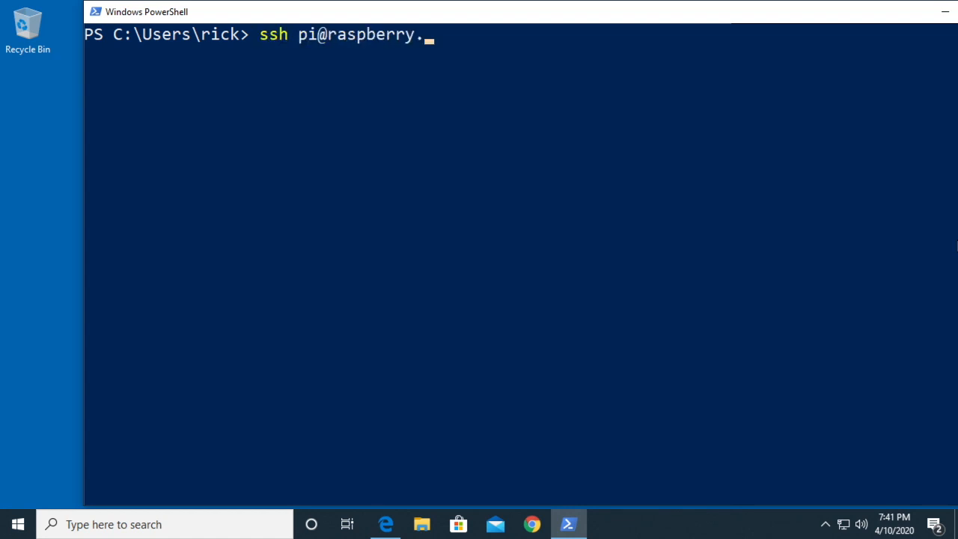
text(pi.local)
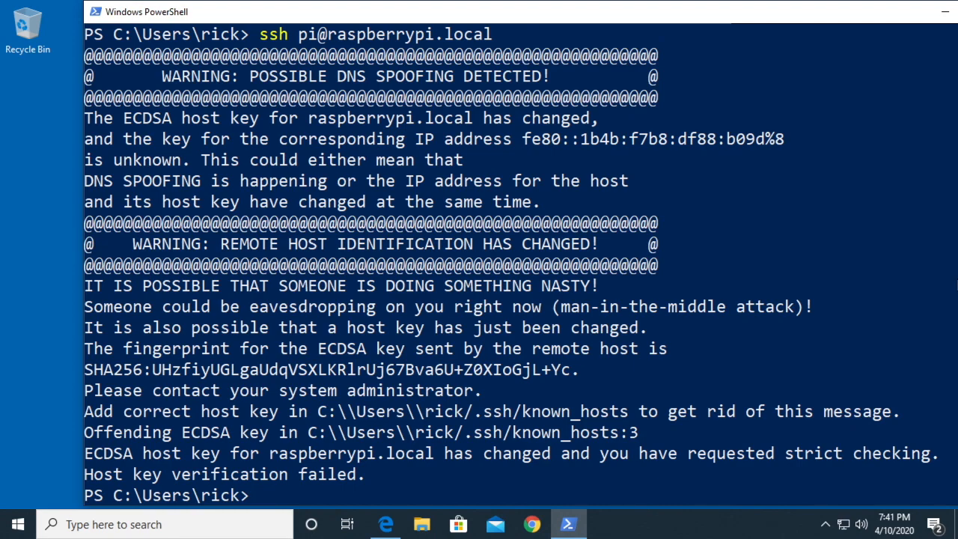
Remove the outdated raspberrypi.local host key with ssh-keygen.exe -R.
text(ssh-)
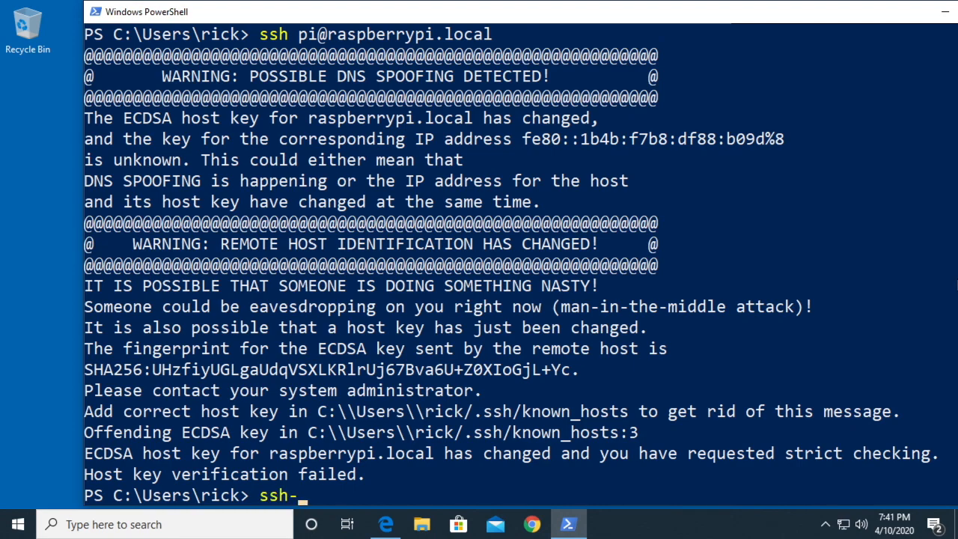
text(keygen.exe)
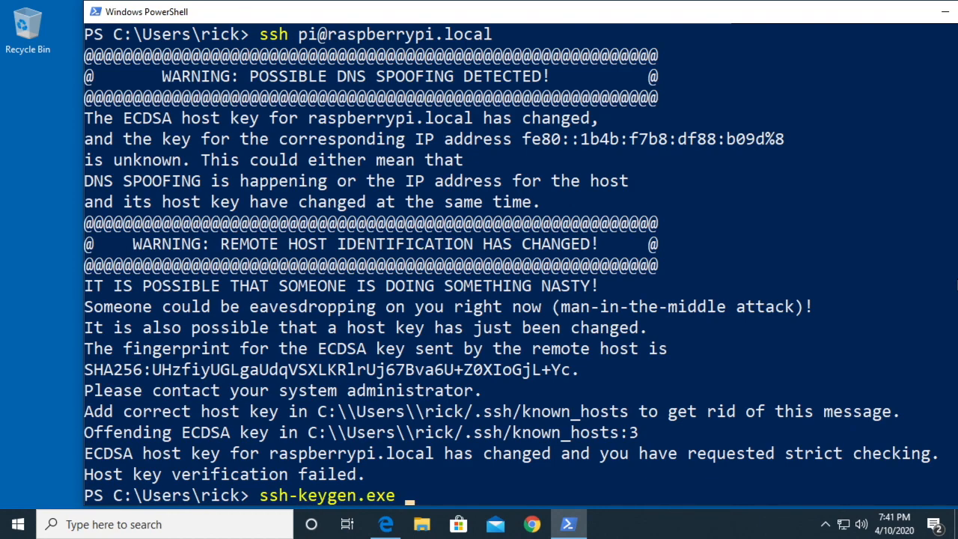
text(-R)
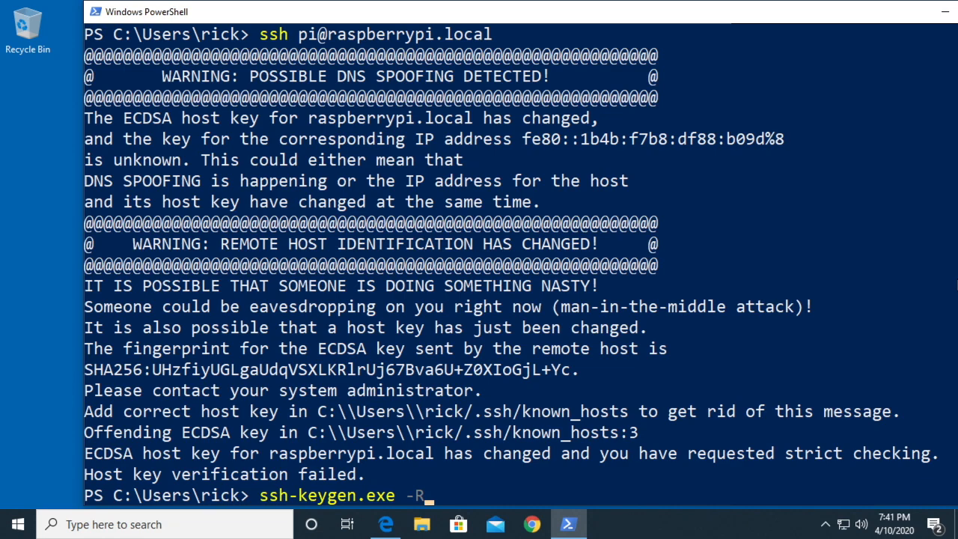
text(raspbery)
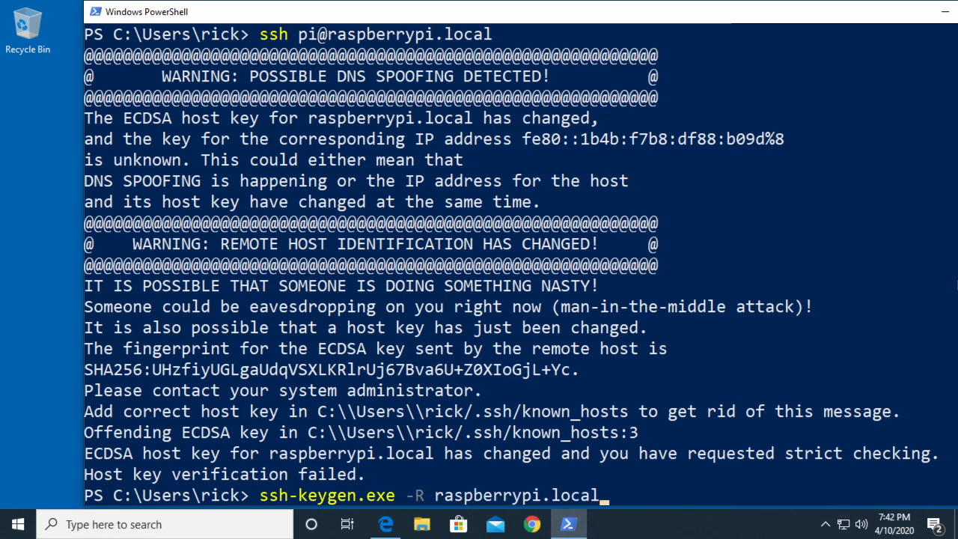
key(Enter)
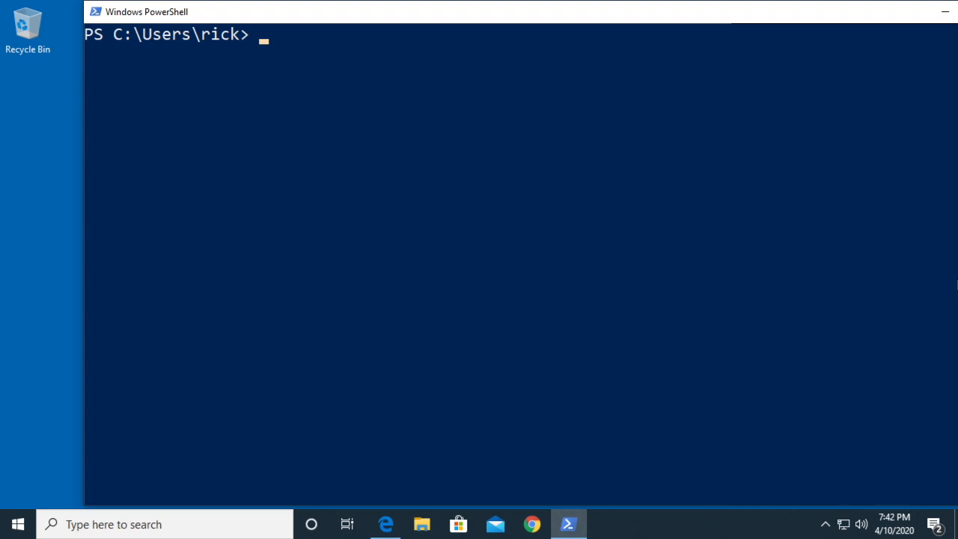
text(ssh pi@raspberrypi.local)
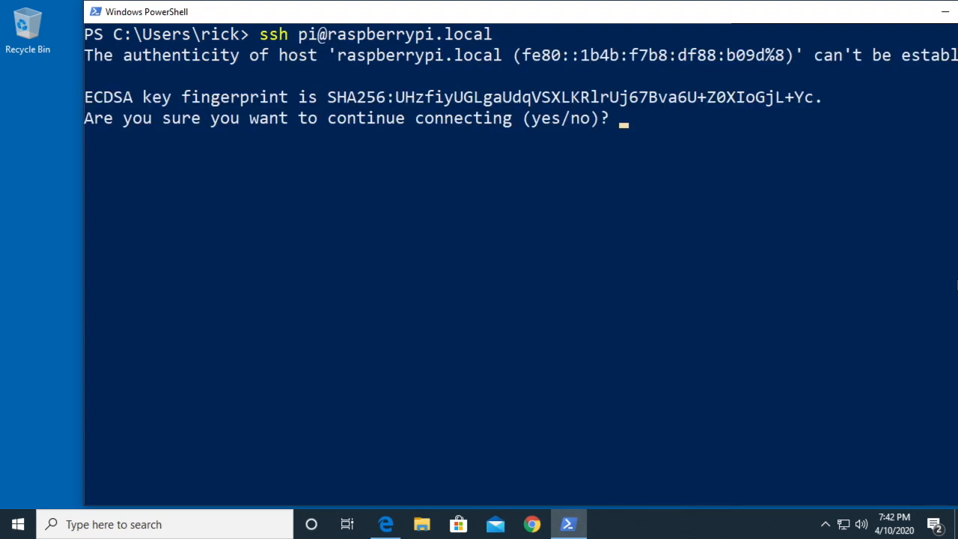
text(yes)
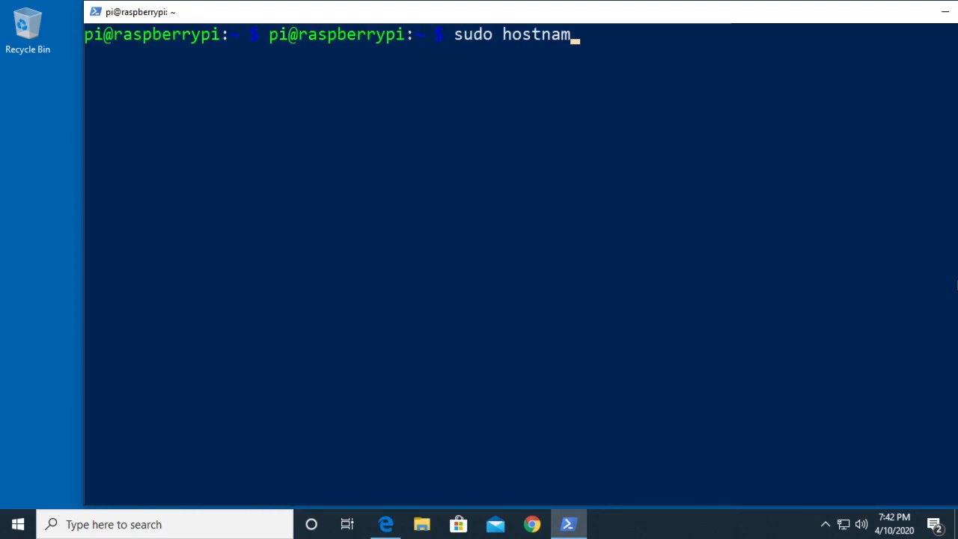
text(ectl set)
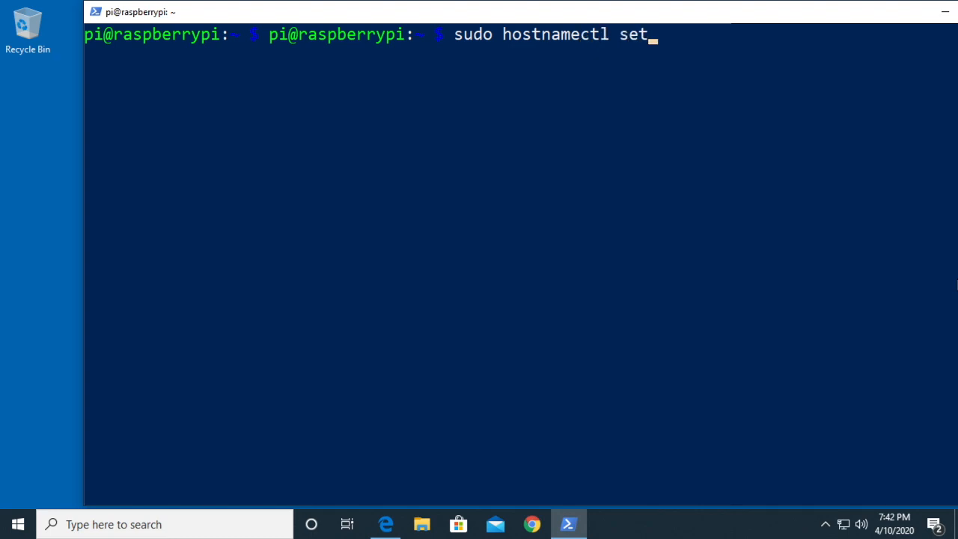
text(-hostname)
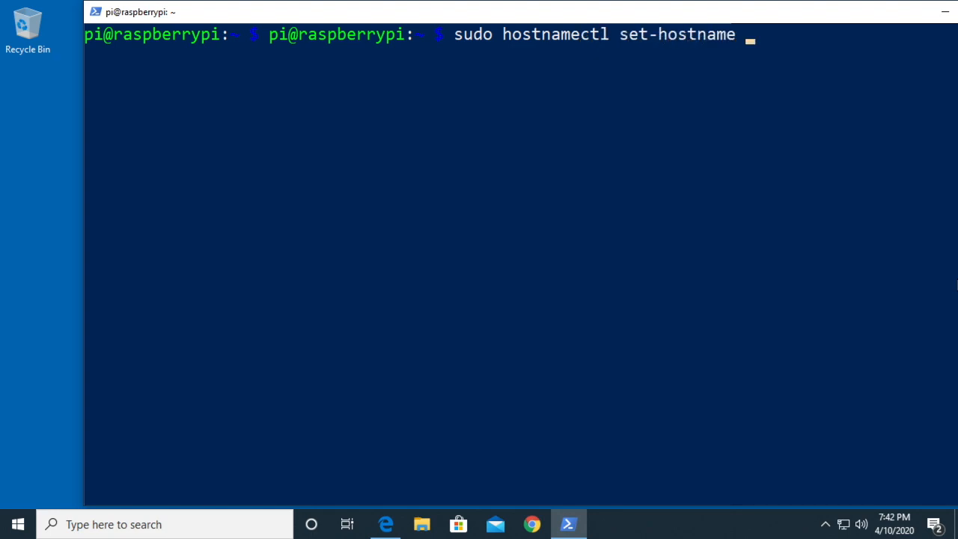
text(ras)
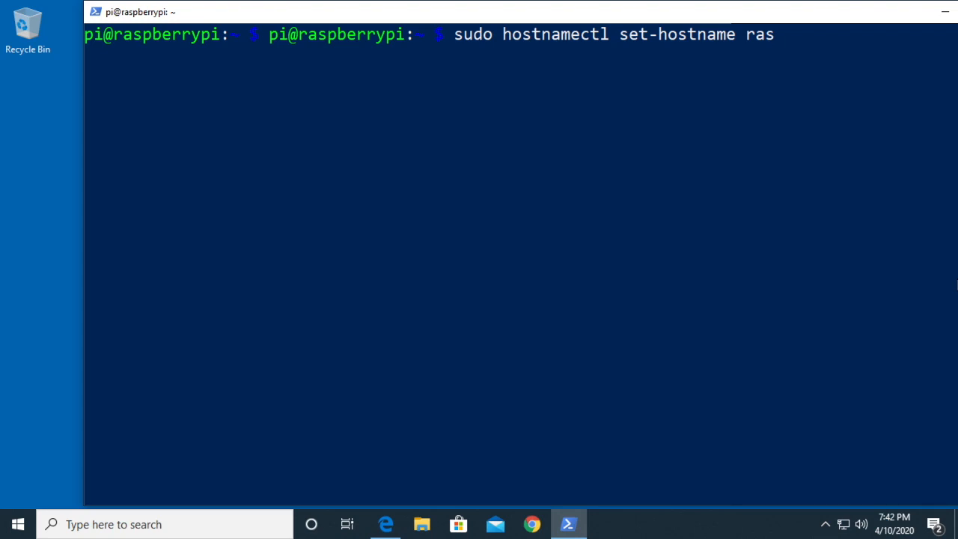
text(pberrypi001)
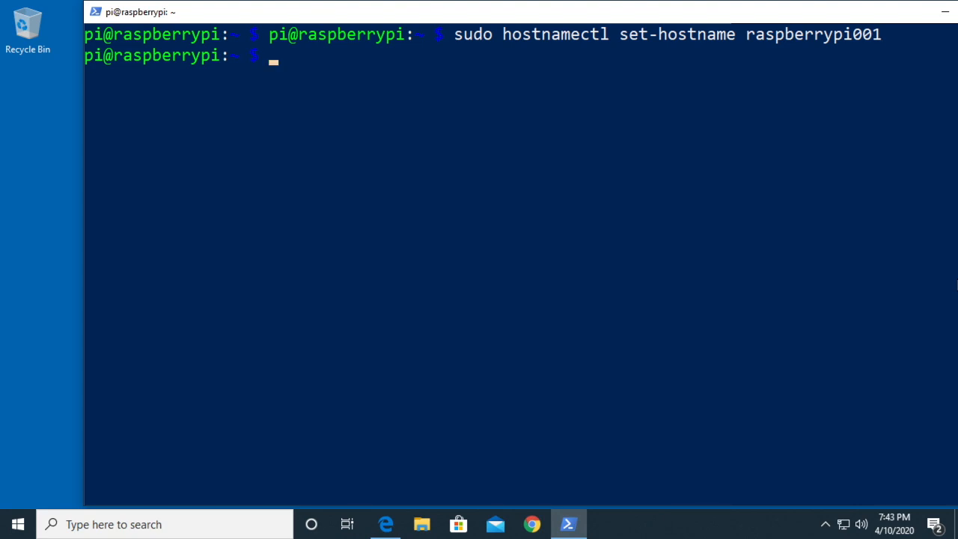
text(ip a)
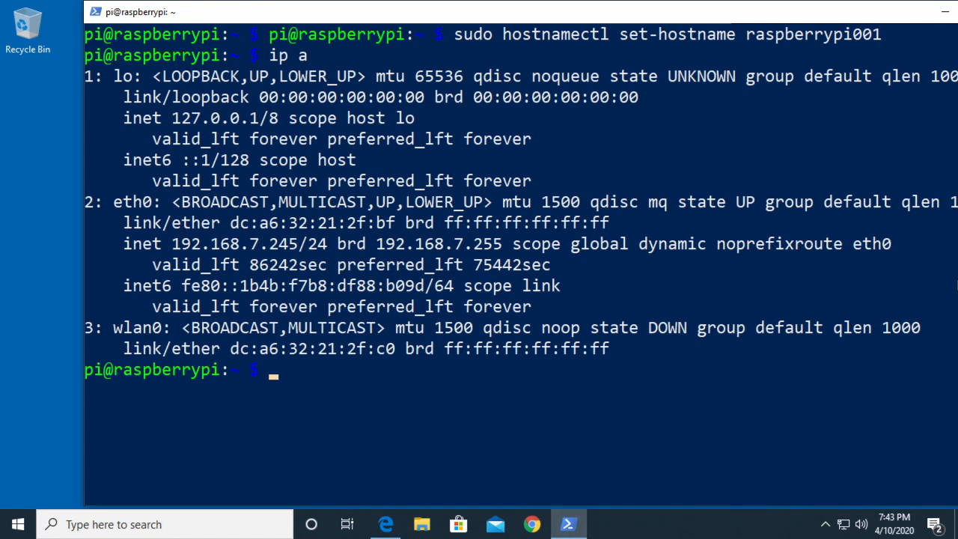
mouse_move(946, 279)
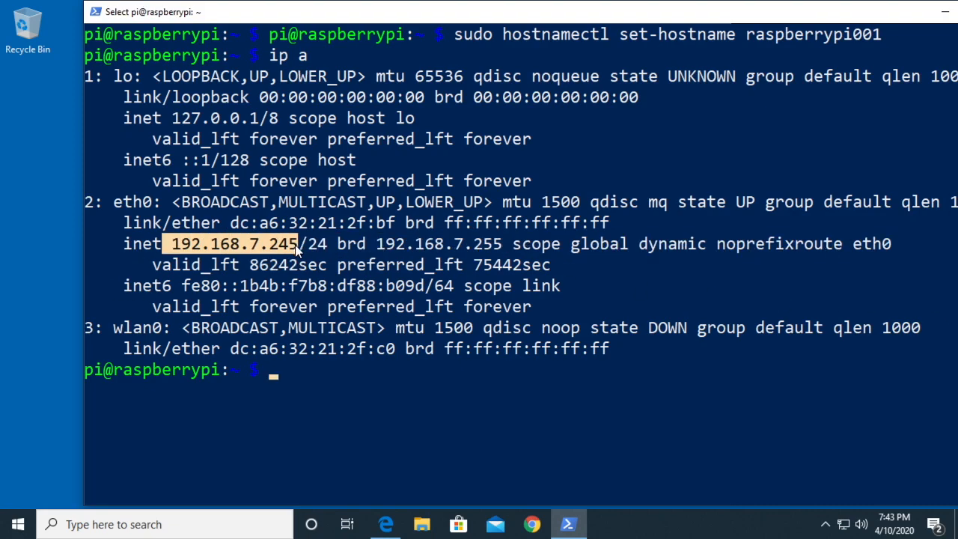
mouse_move(292, 248)
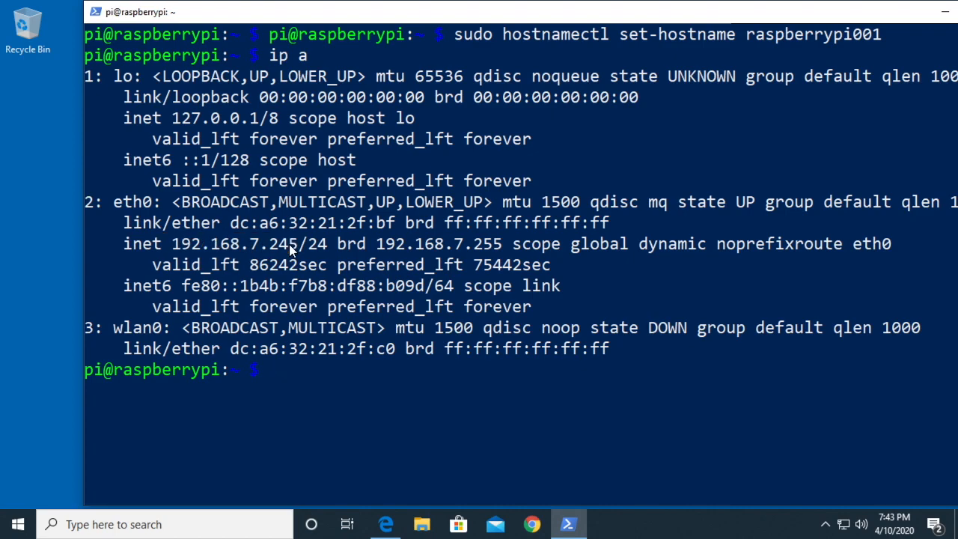
Reboot the Pi with sudo reboot and type clear at the local prompt.
text(sudo reboot)
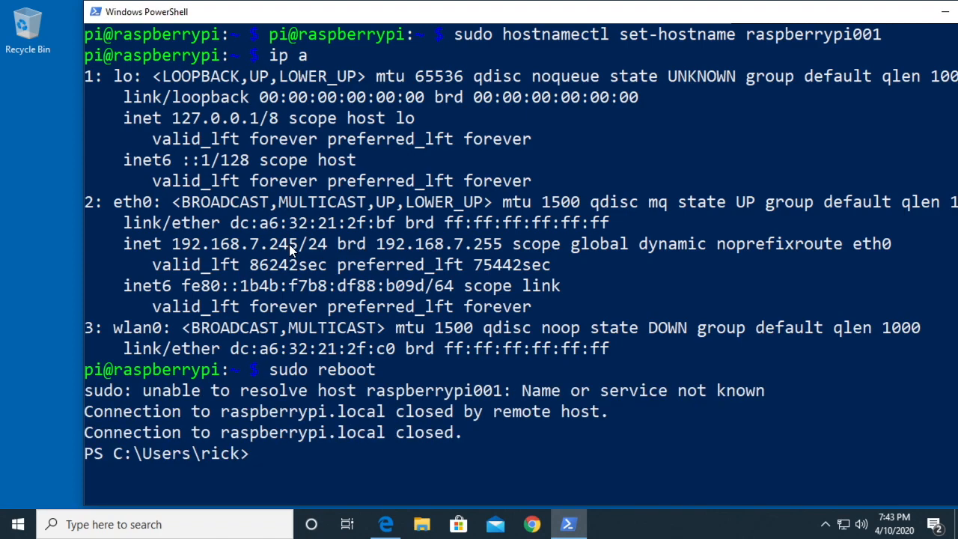
text(clear)
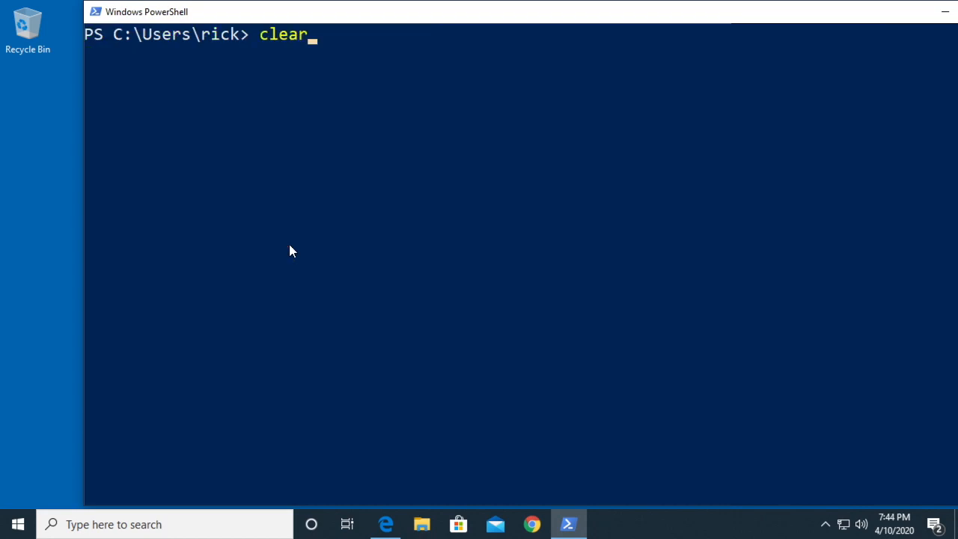
text(ssh pi@raspberrypi.local)
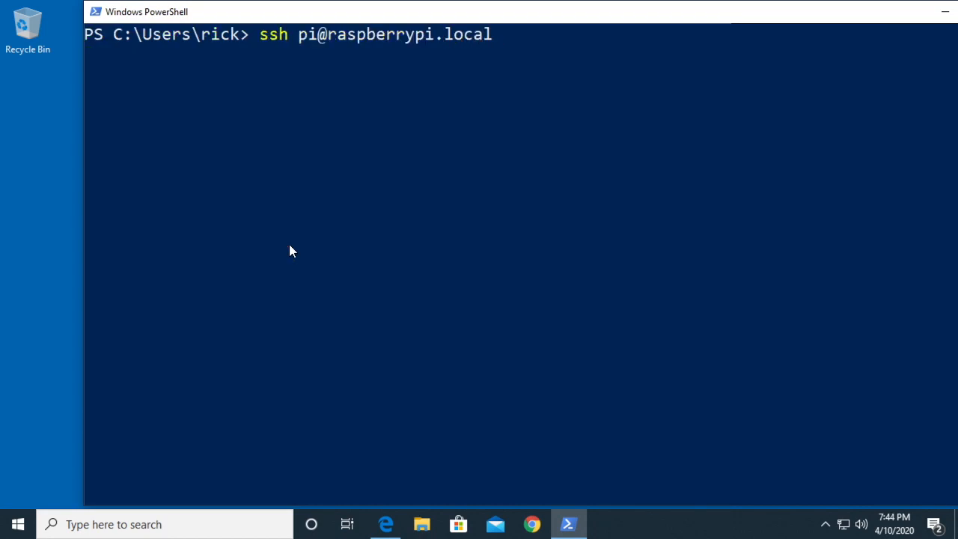
text(001)
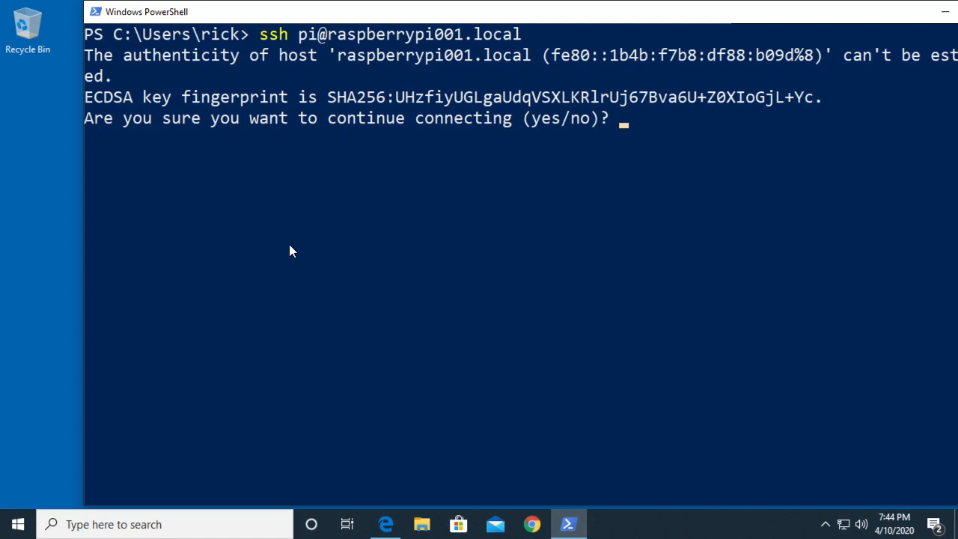
text(yes)
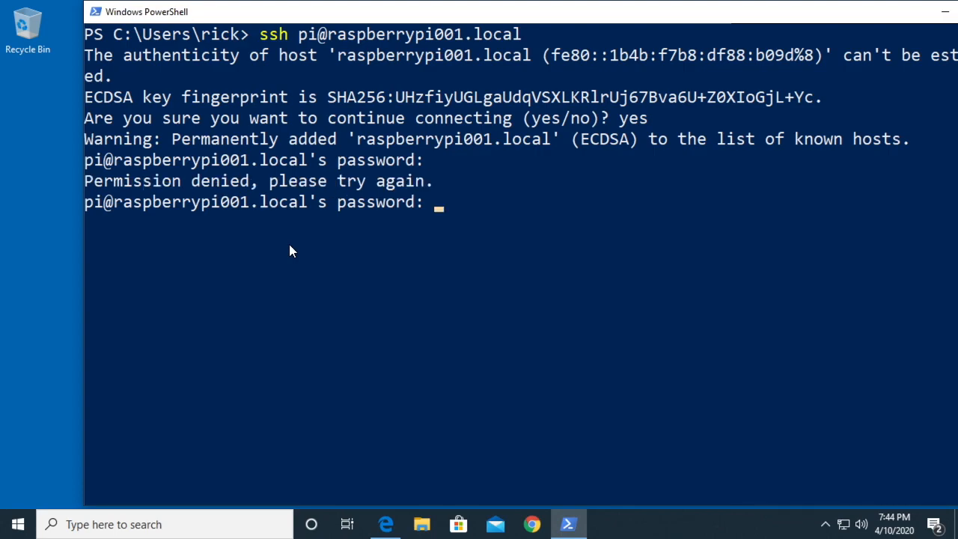
key(Enter)
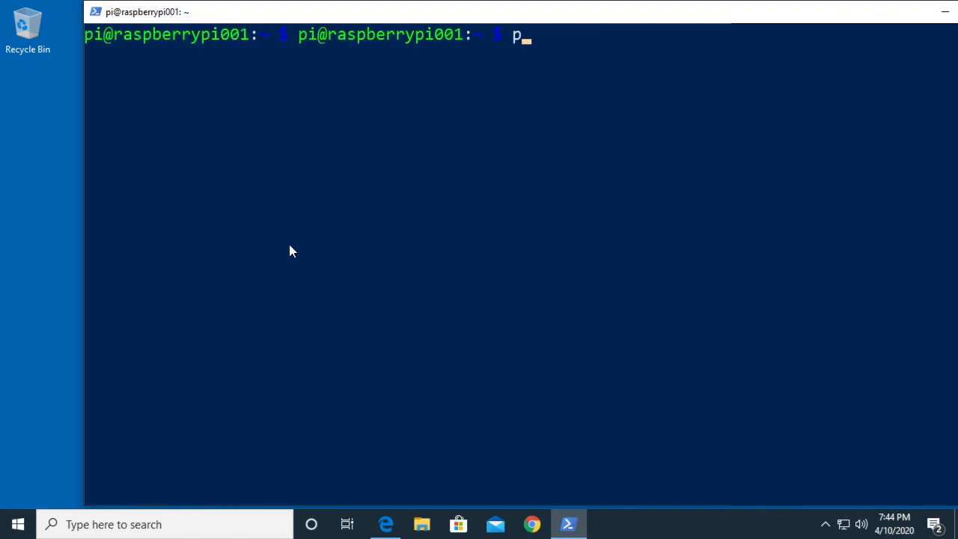
Run passwd, which leaves the password unchanged, then type sudo raspi-config.
text(asswd)
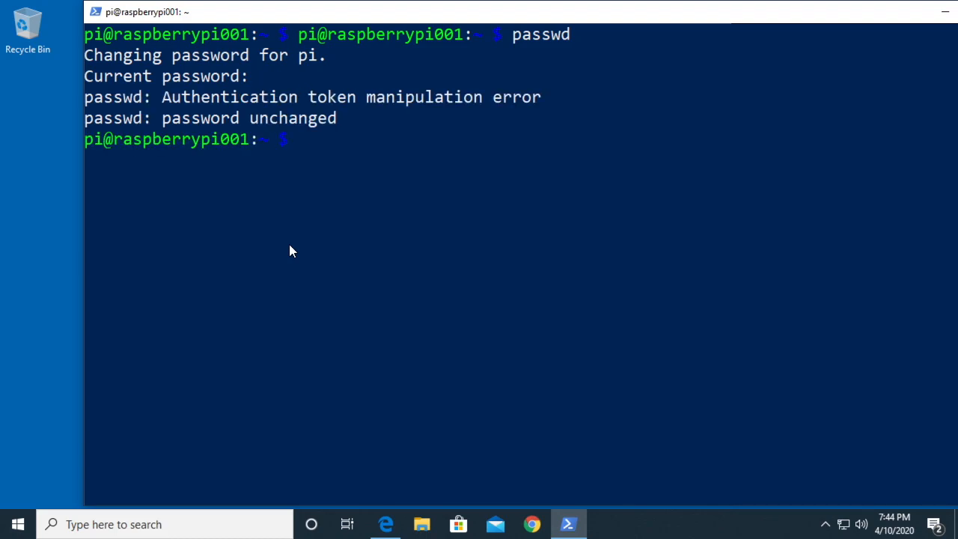
text(sudo raspb)
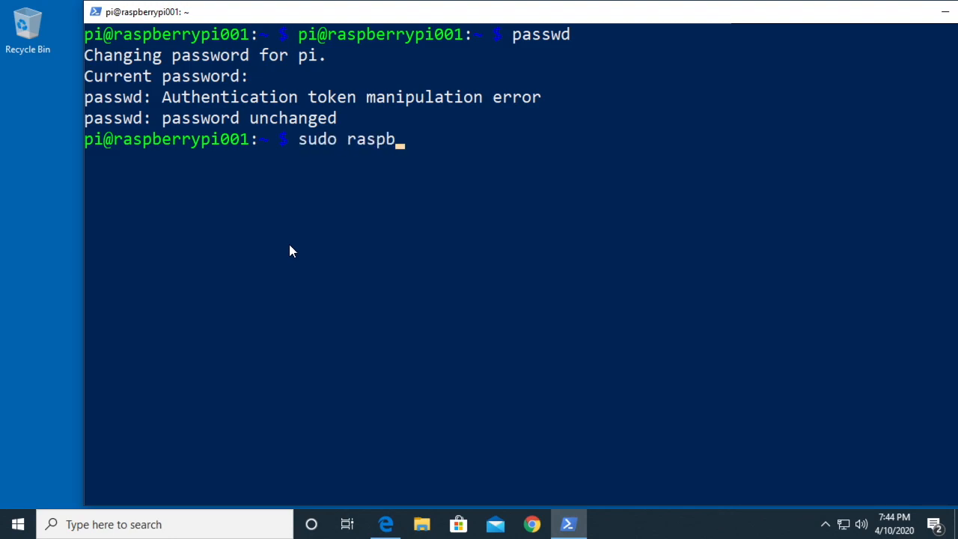
text(i-config)
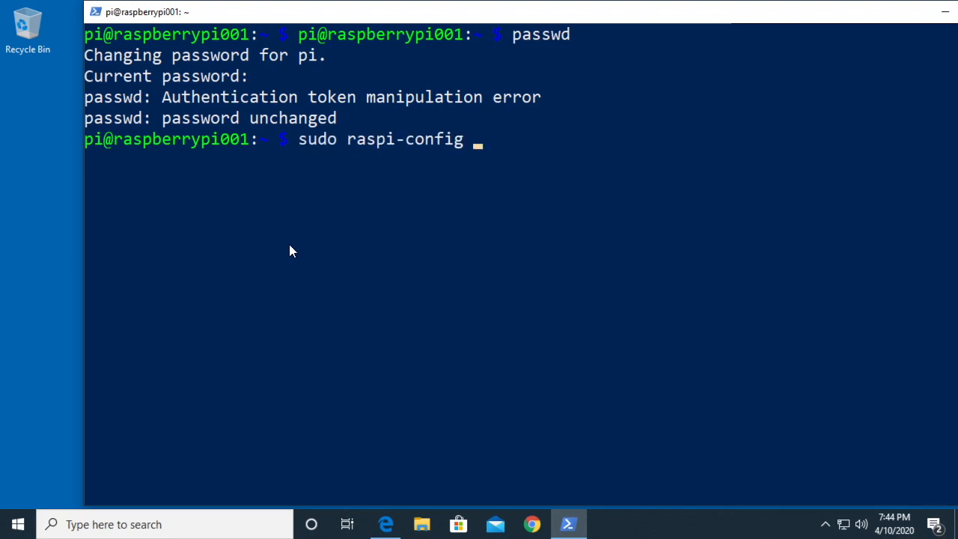